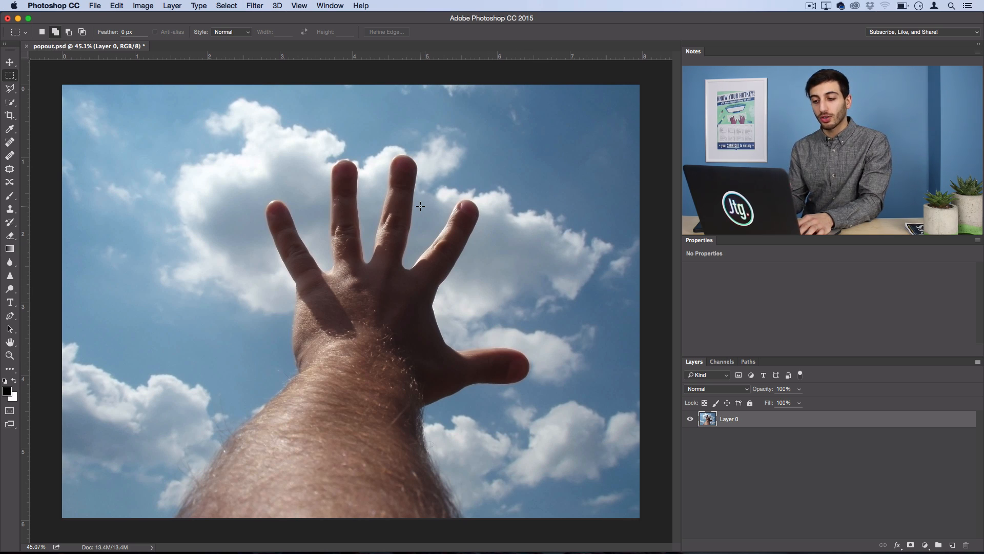
pyautogui.moveTo(361, 218)
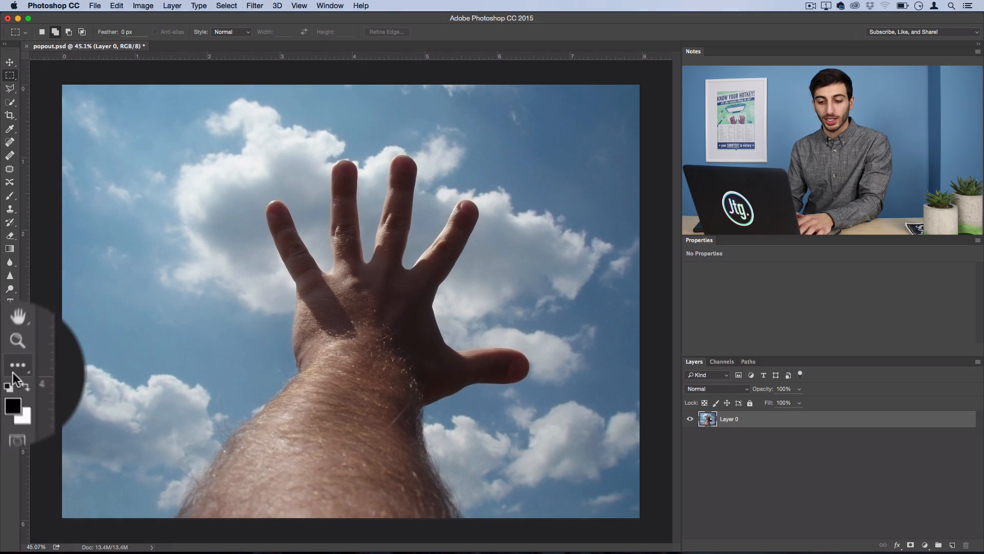
# Step: Switch to the Rectangle tool in Shape mode to draw a black vector rectangle over the left third
pyautogui.click(17, 369)
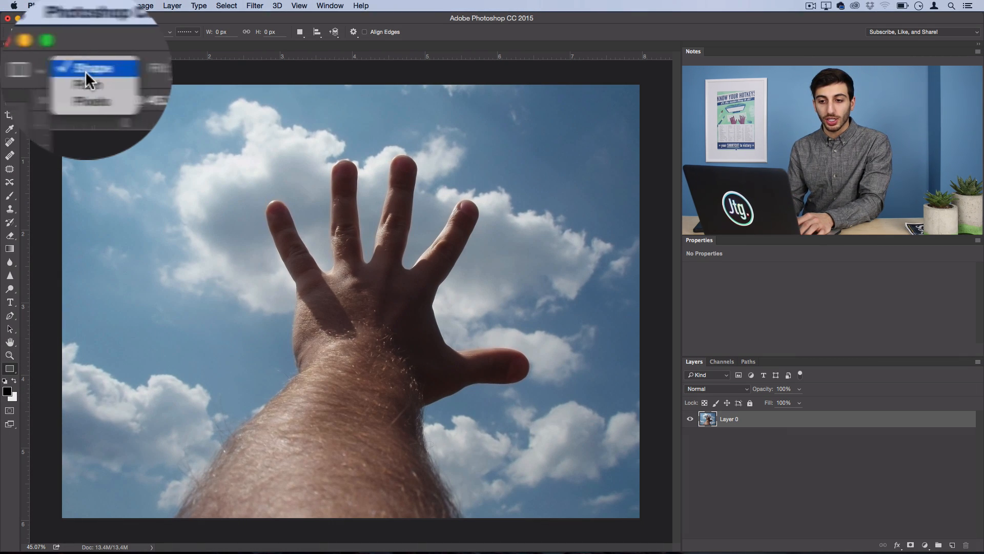
pyautogui.click(87, 68)
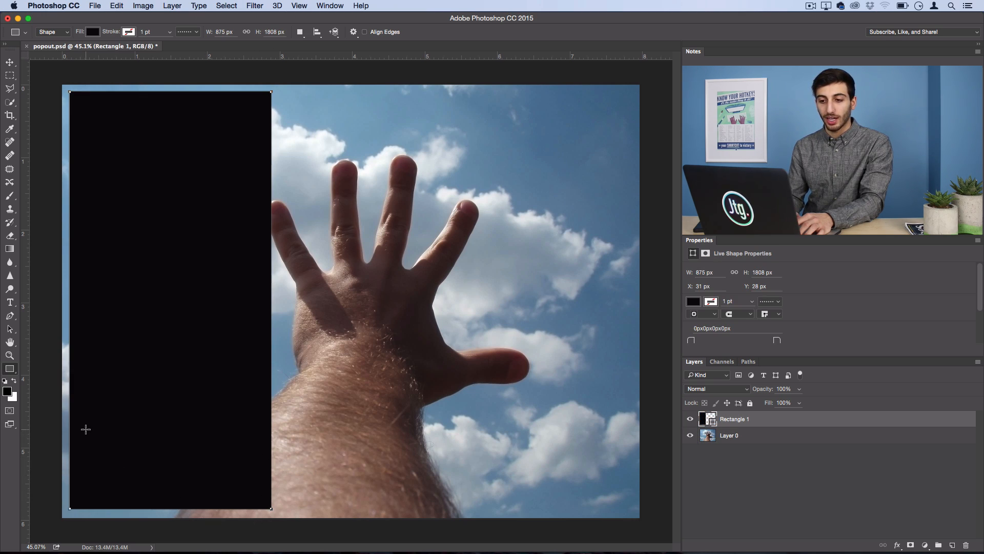
pyautogui.moveTo(255, 221)
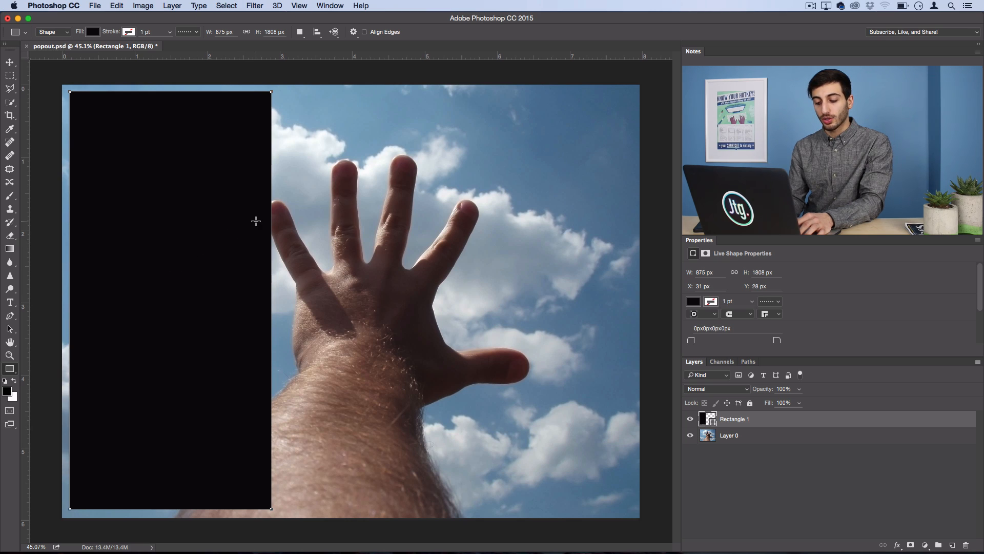
# Step: Duplicate the black rectangle twice into side-by-side panels and merge the three layers into one
pyautogui.press('cmd+j')
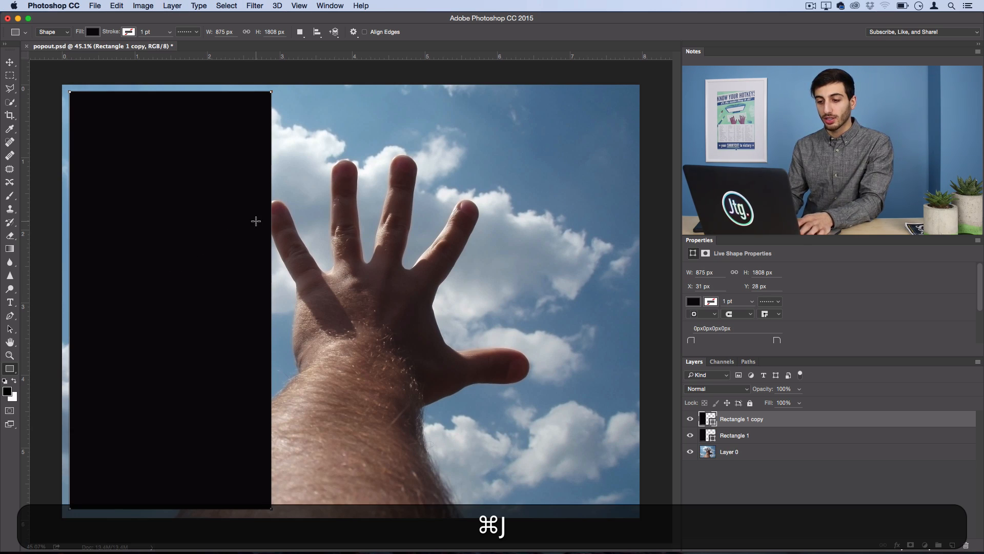
pyautogui.click(10, 63)
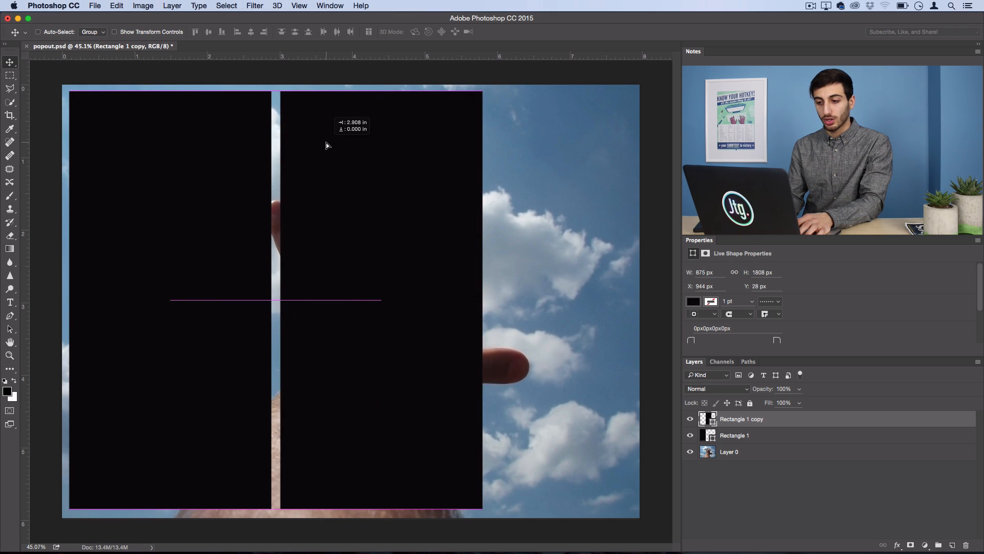
pyautogui.press('cmd+j')
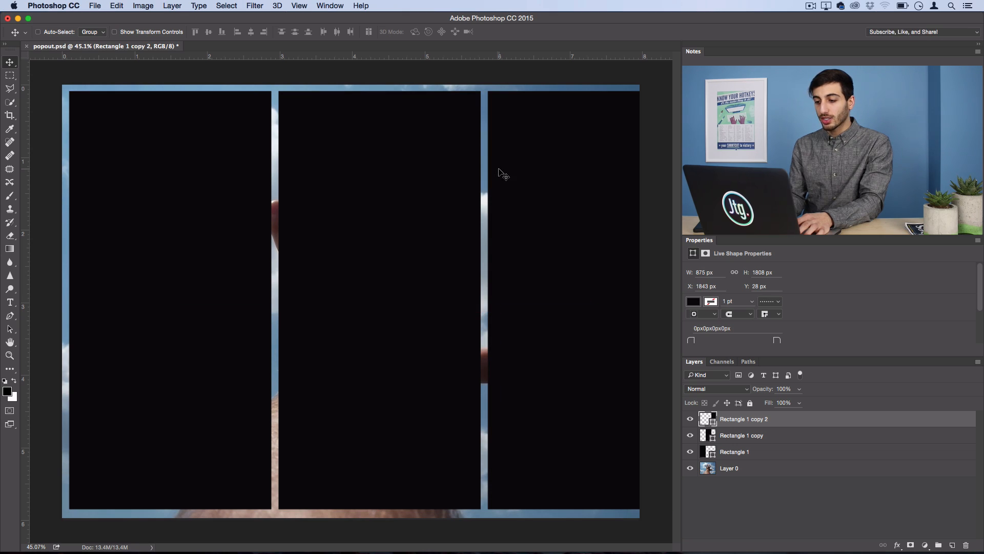
pyautogui.moveTo(510, 296)
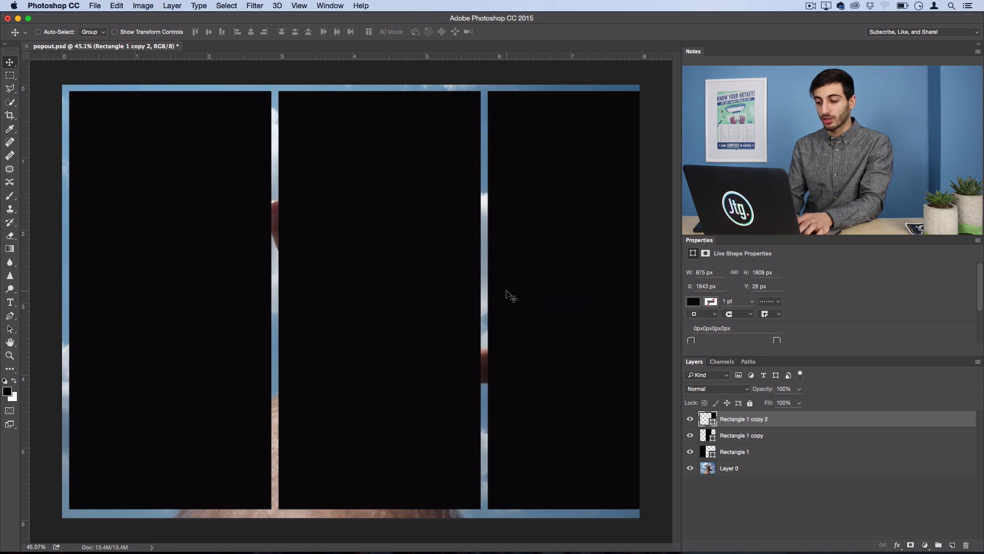
pyautogui.moveTo(699, 397)
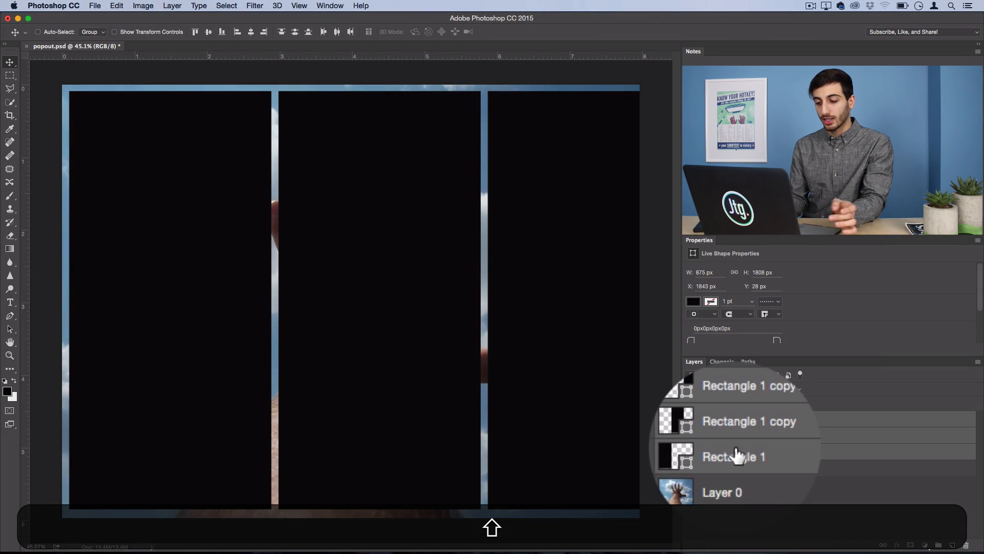
pyautogui.press('cmd+e')
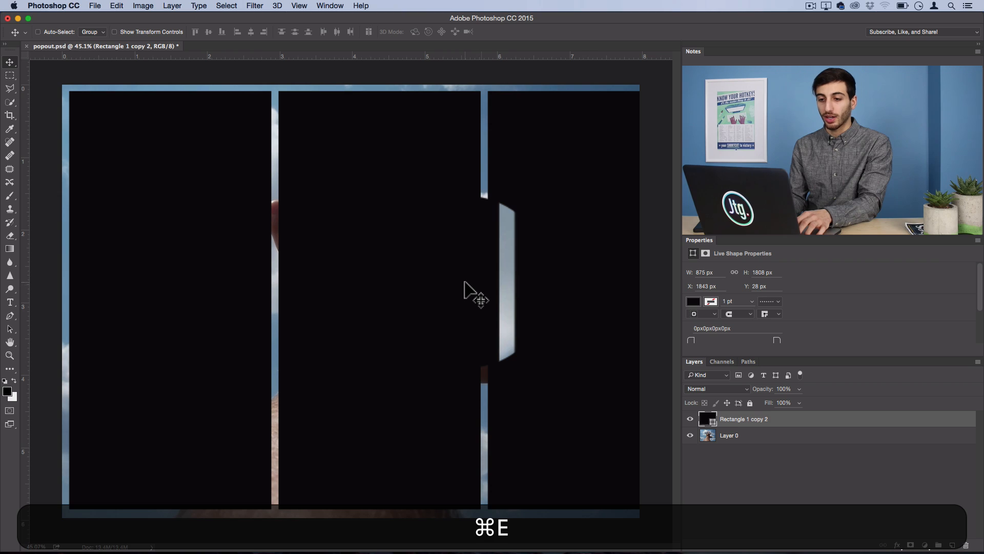
pyautogui.press('cmd+e')
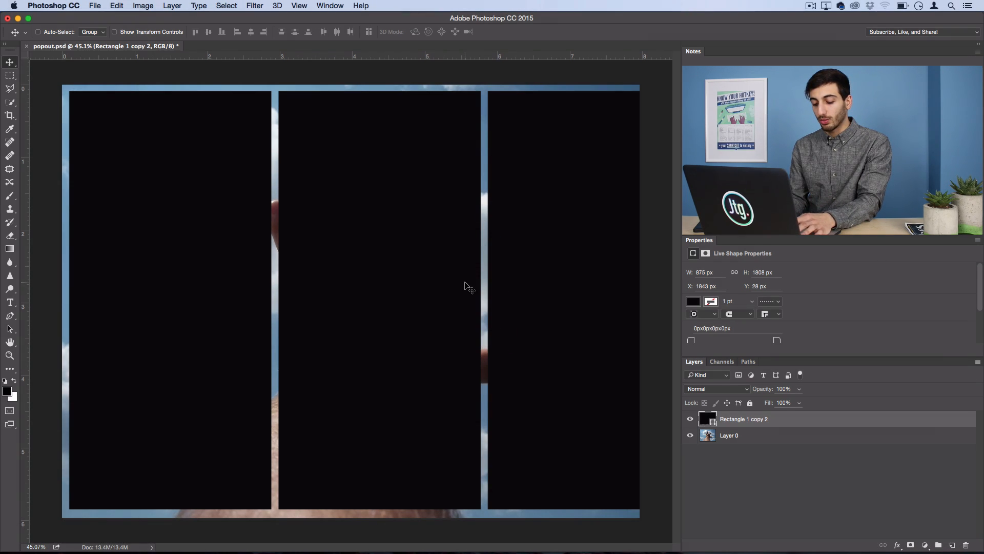
# Step: Free-transform the merged panels taller from centre for even sky margins and commit
pyautogui.press('cmd+t')
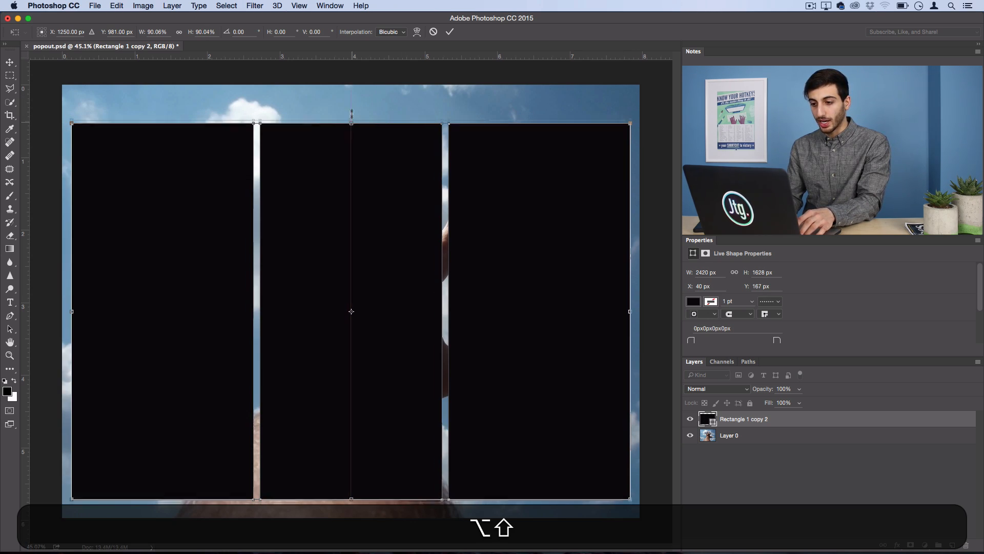
pyautogui.moveTo(351, 123); pyautogui.dragTo(351, 113)
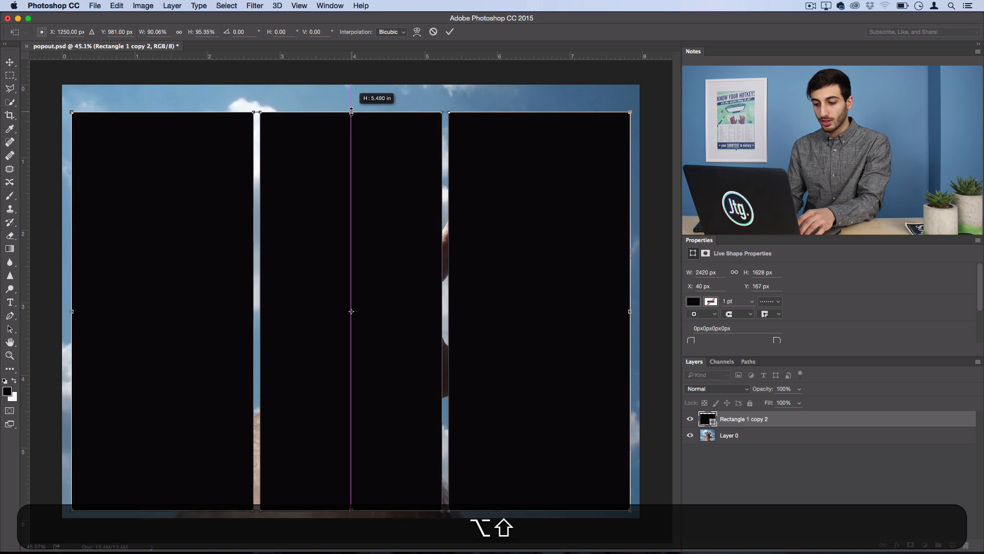
pyautogui.moveTo(351, 112); pyautogui.dragTo(350, 95)
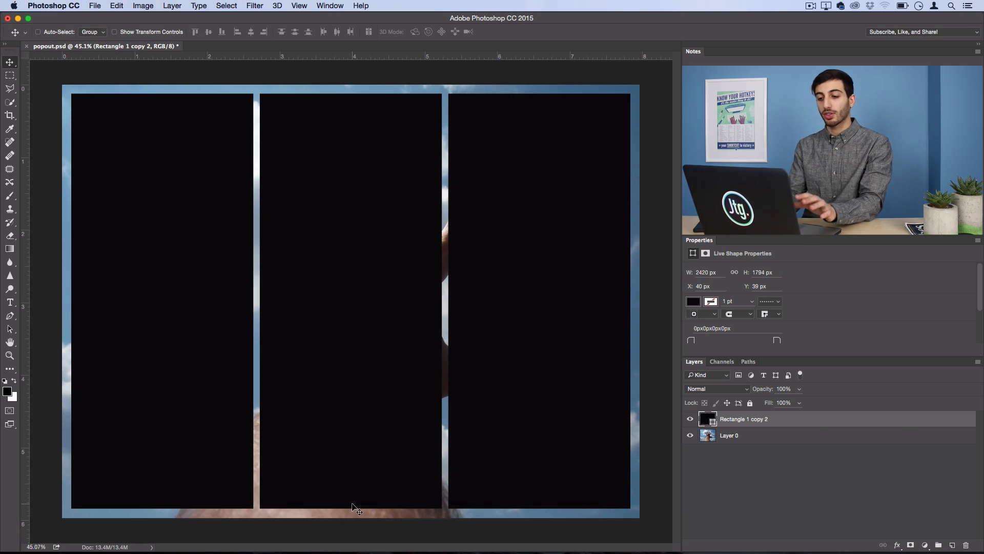
pyautogui.moveTo(462, 322)
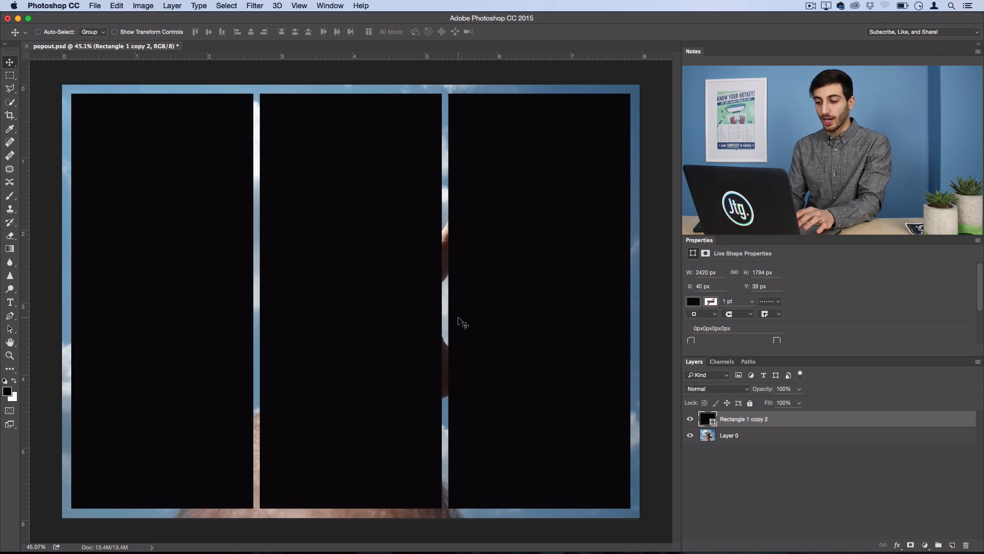
pyautogui.click(729, 434)
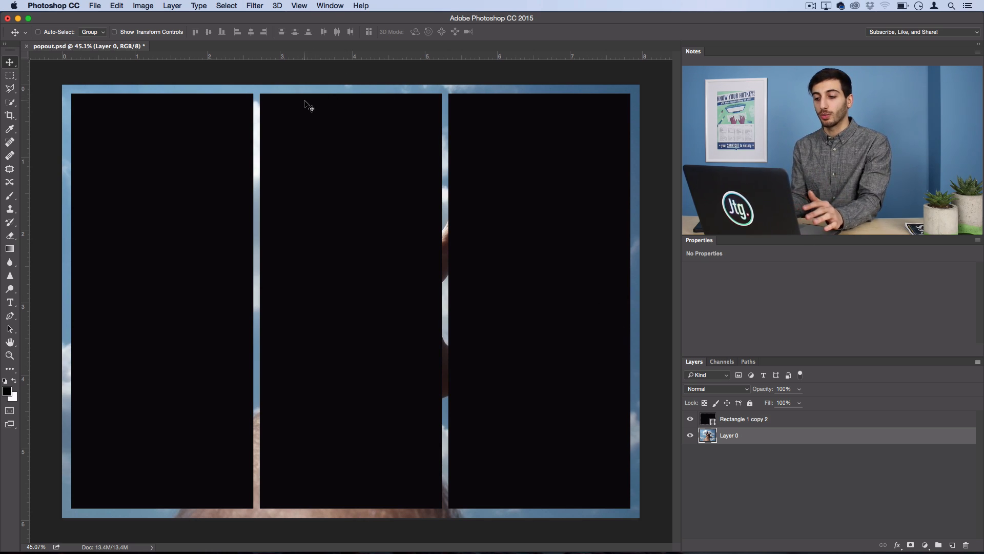
# Step: Add a Solid Color fill layer set to white via the Layer menu
pyautogui.click(172, 6)
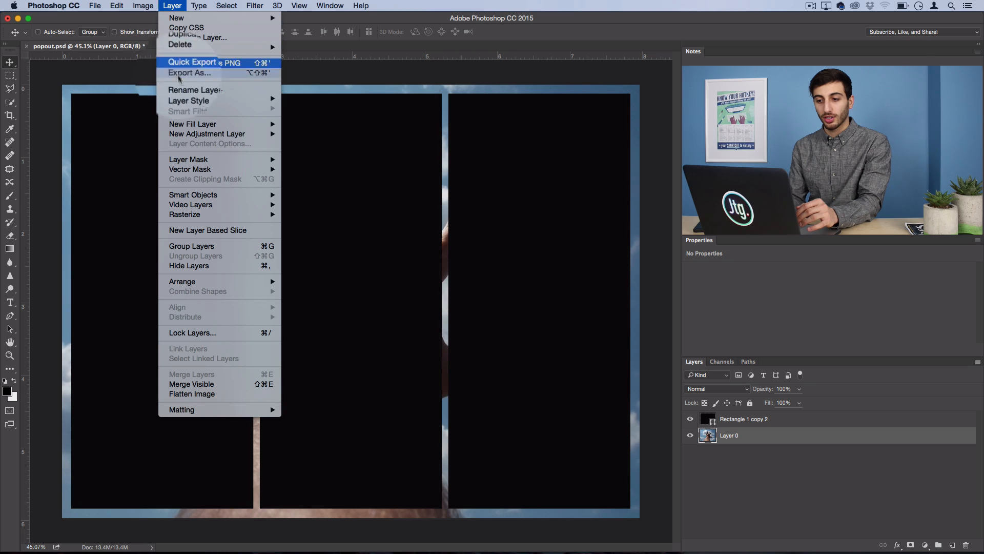
pyautogui.moveTo(193, 124)
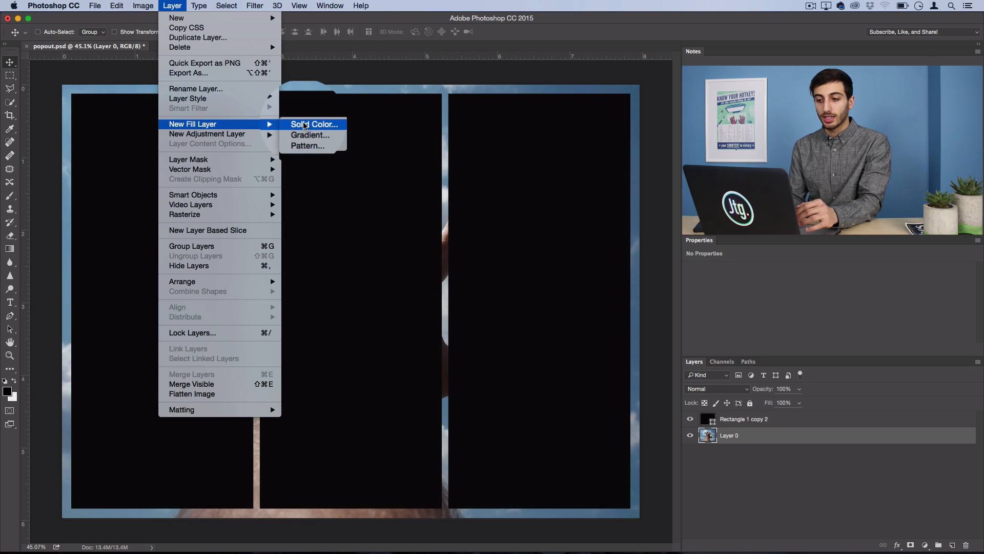
pyautogui.click(313, 124)
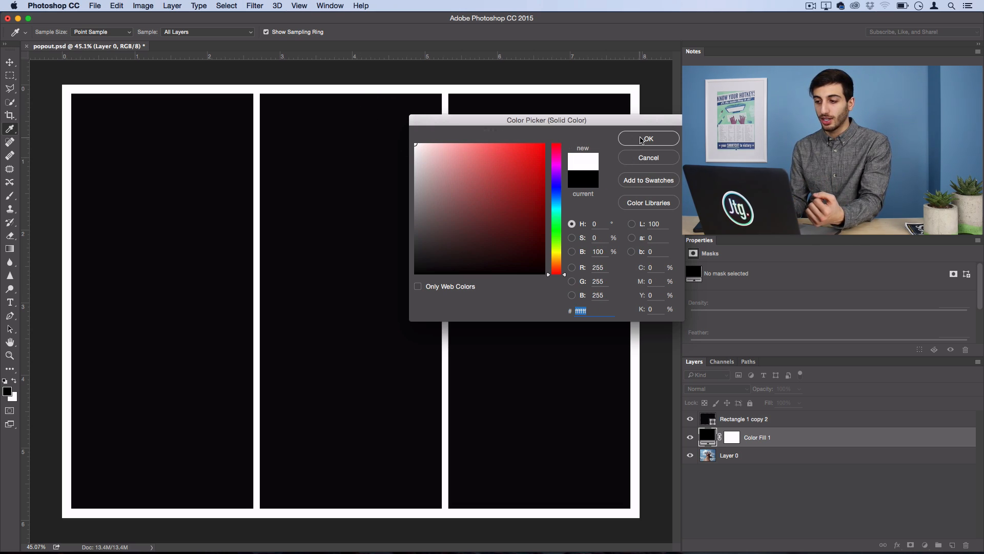
pyautogui.click(648, 138)
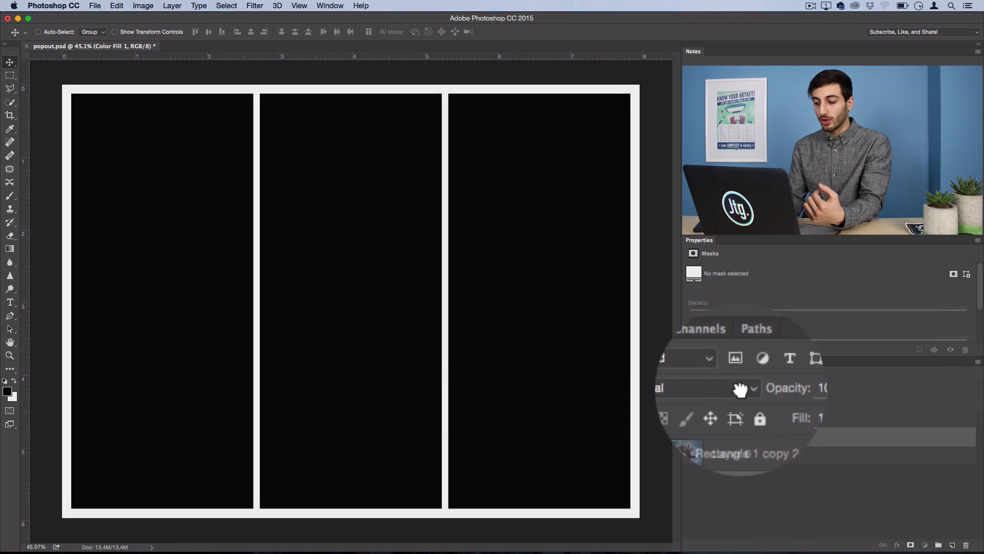
# Step: Clip the photo layer to the merged panels so it shows only inside the three panels
pyautogui.click(727, 468)
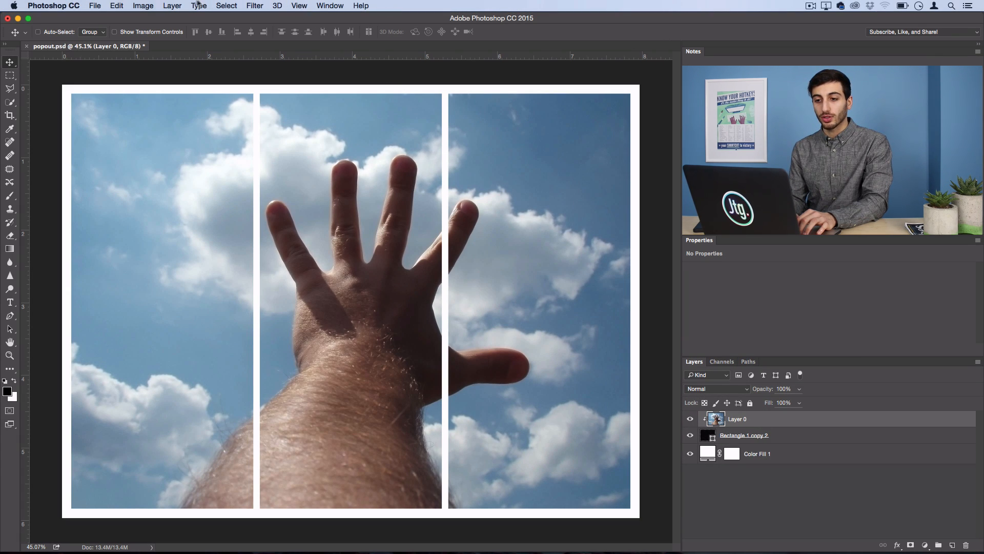
pyautogui.click(172, 6)
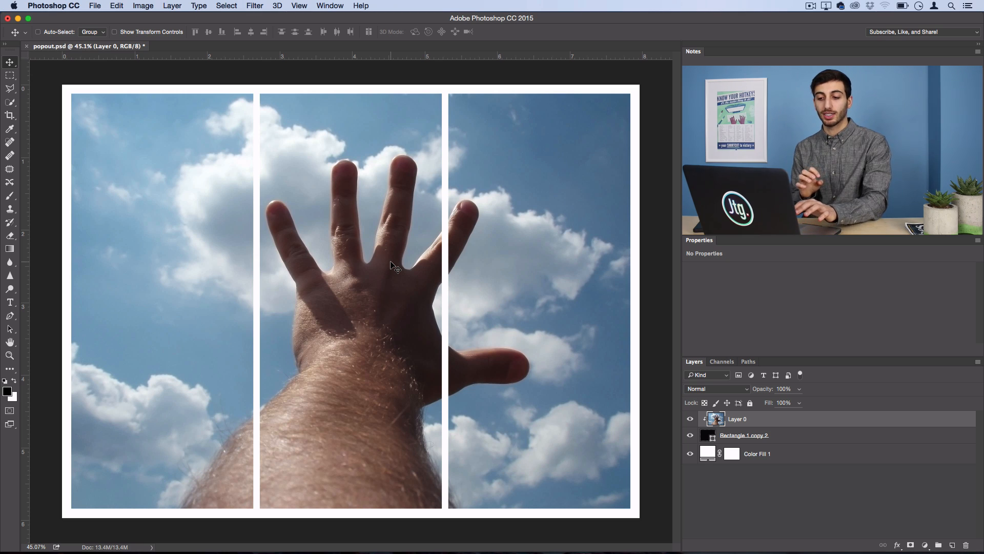
pyautogui.moveTo(418, 242)
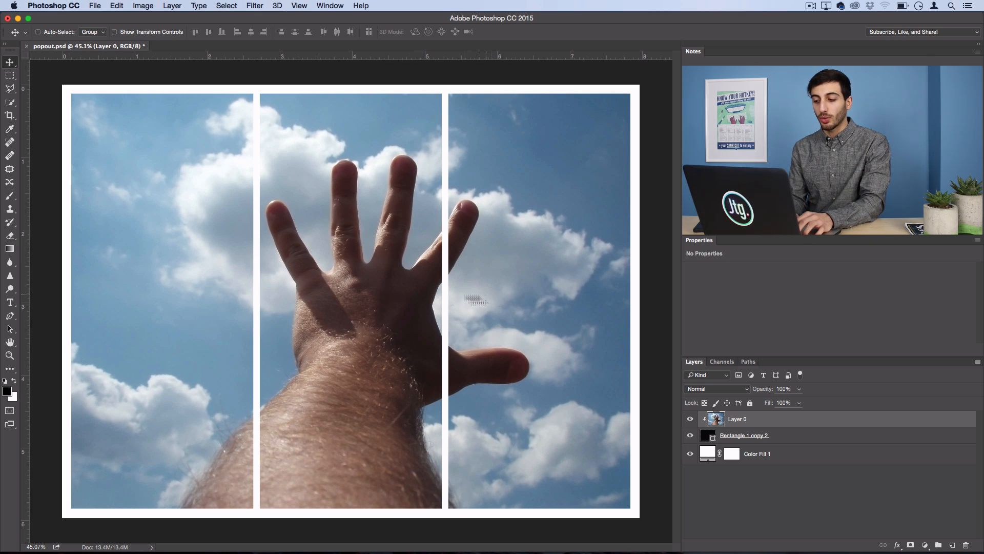
pyautogui.moveTo(477, 284)
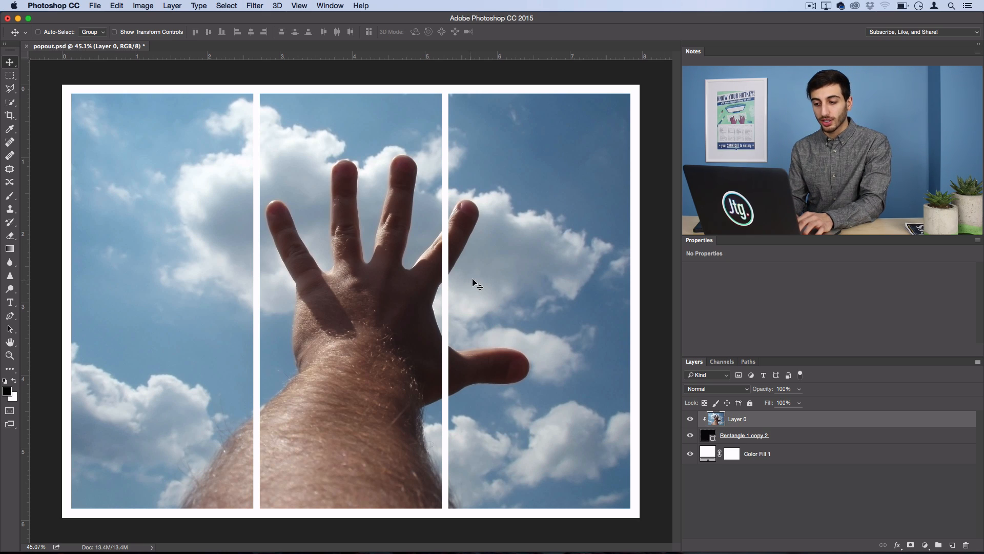
pyautogui.moveTo(215, 260)
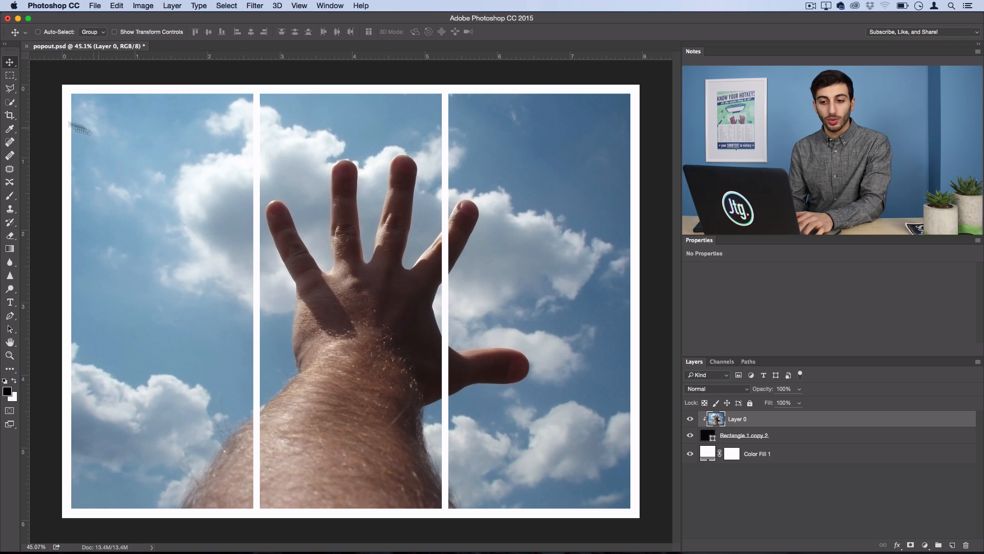
# Step: Outline the hand and forearm near the gaps with the Polygonal Lasso
pyautogui.click(10, 75)
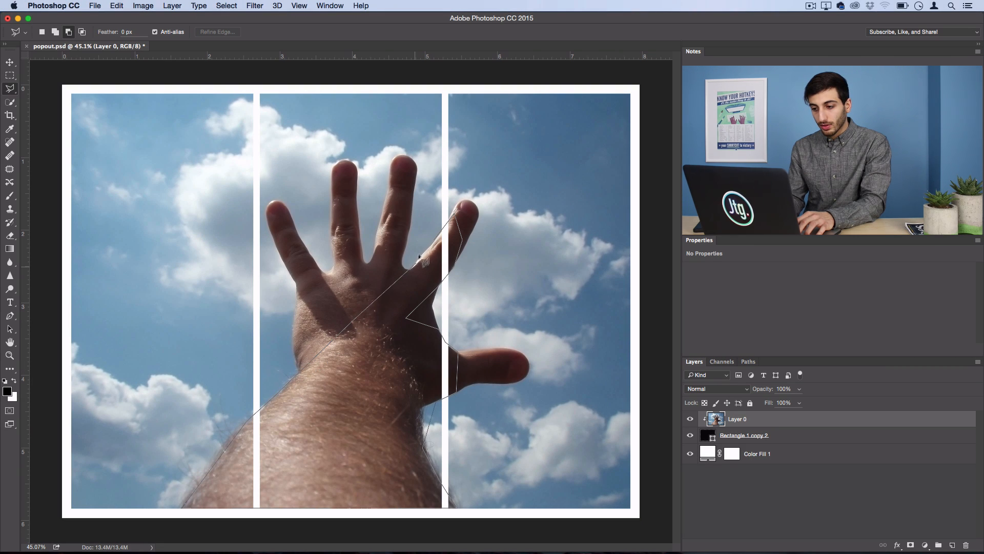
pyautogui.click(419, 256)
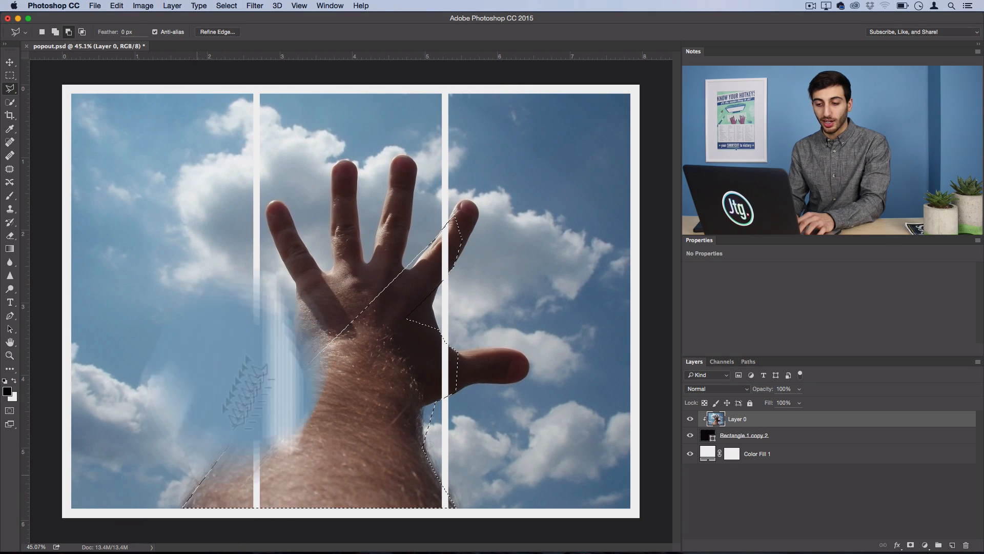
# Step: Refine the selection edge along the hand outline and apply it
pyautogui.click(217, 31)
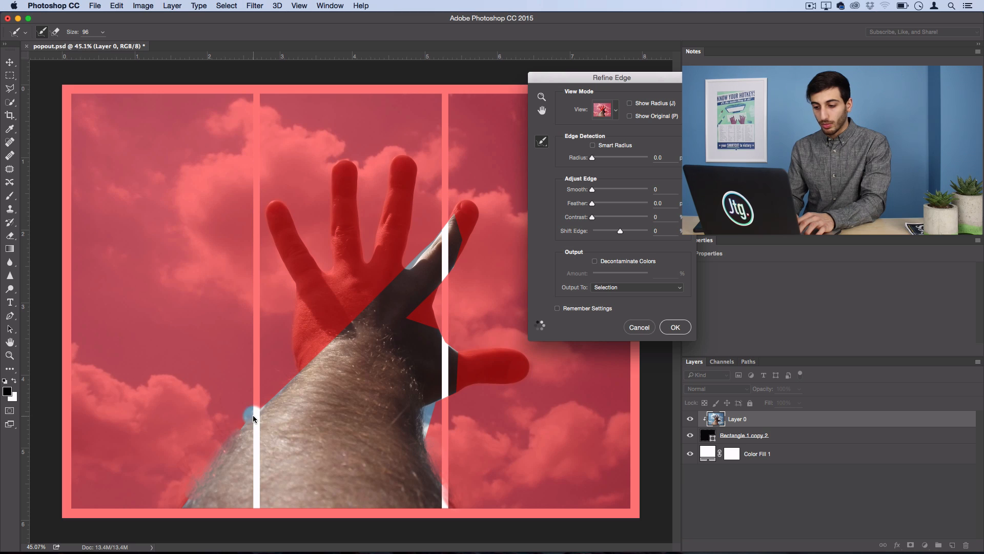
pyautogui.moveTo(457, 504)
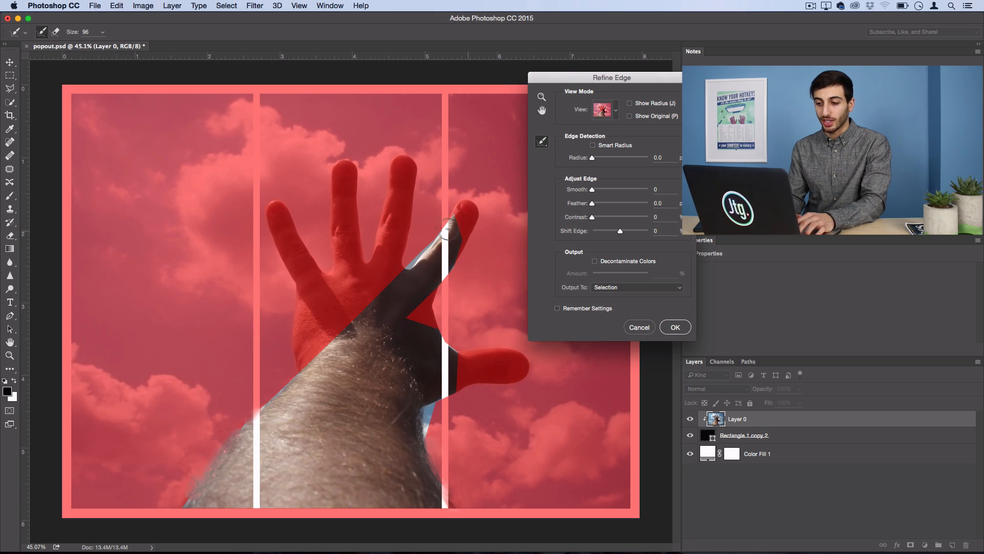
pyautogui.click(675, 327)
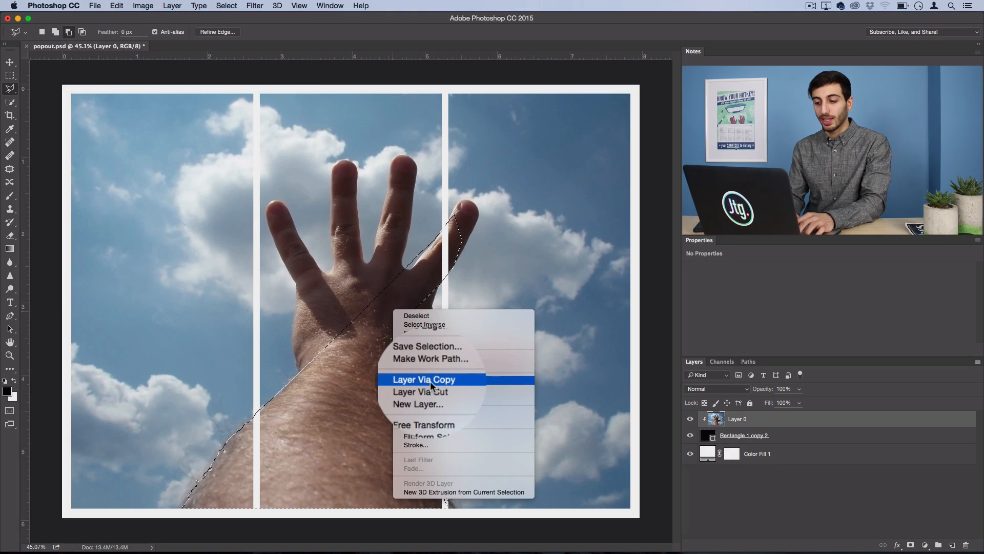
# Step: Copy the selected hand to a new layer via Layer Via Copy
pyautogui.click(424, 380)
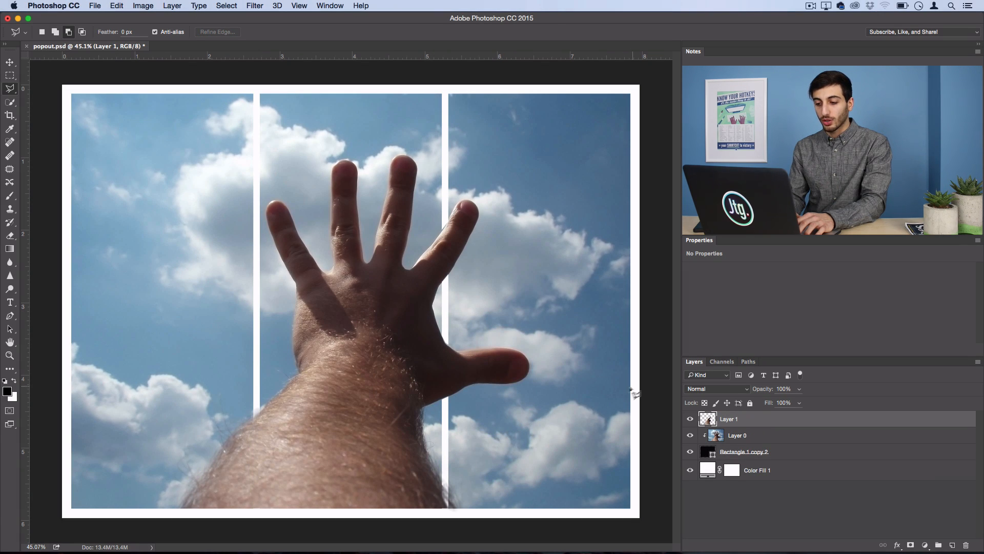